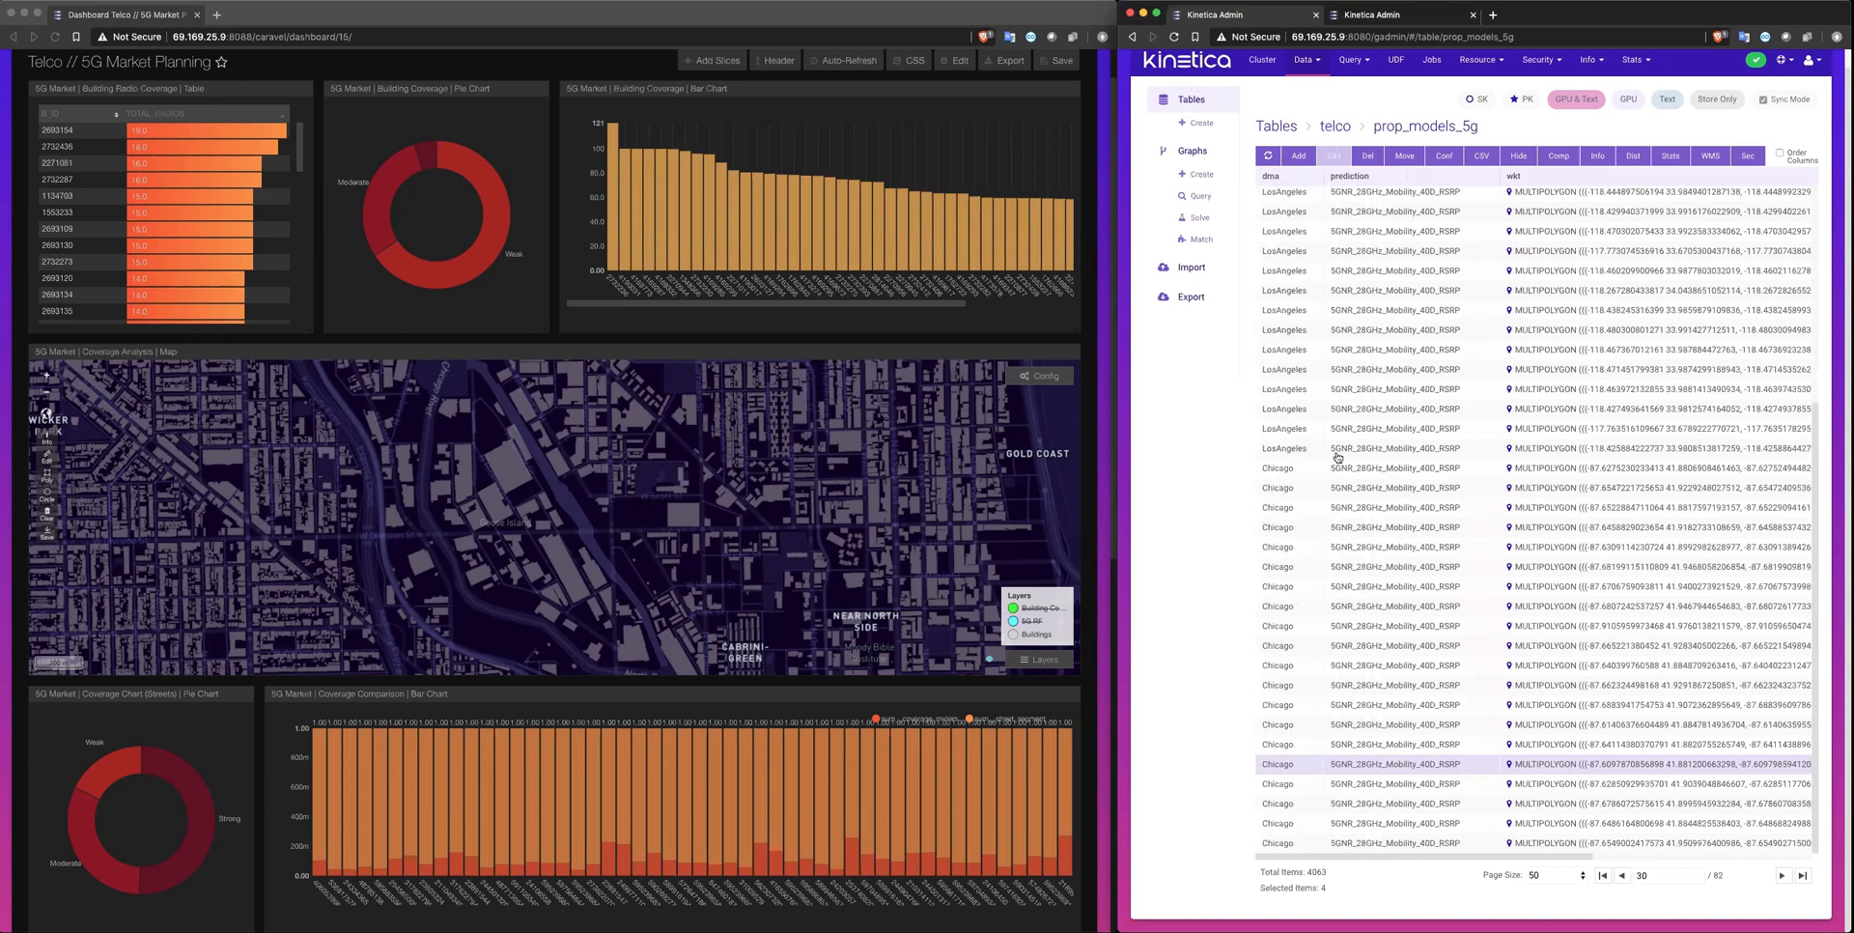
mouse_move(1302, 605)
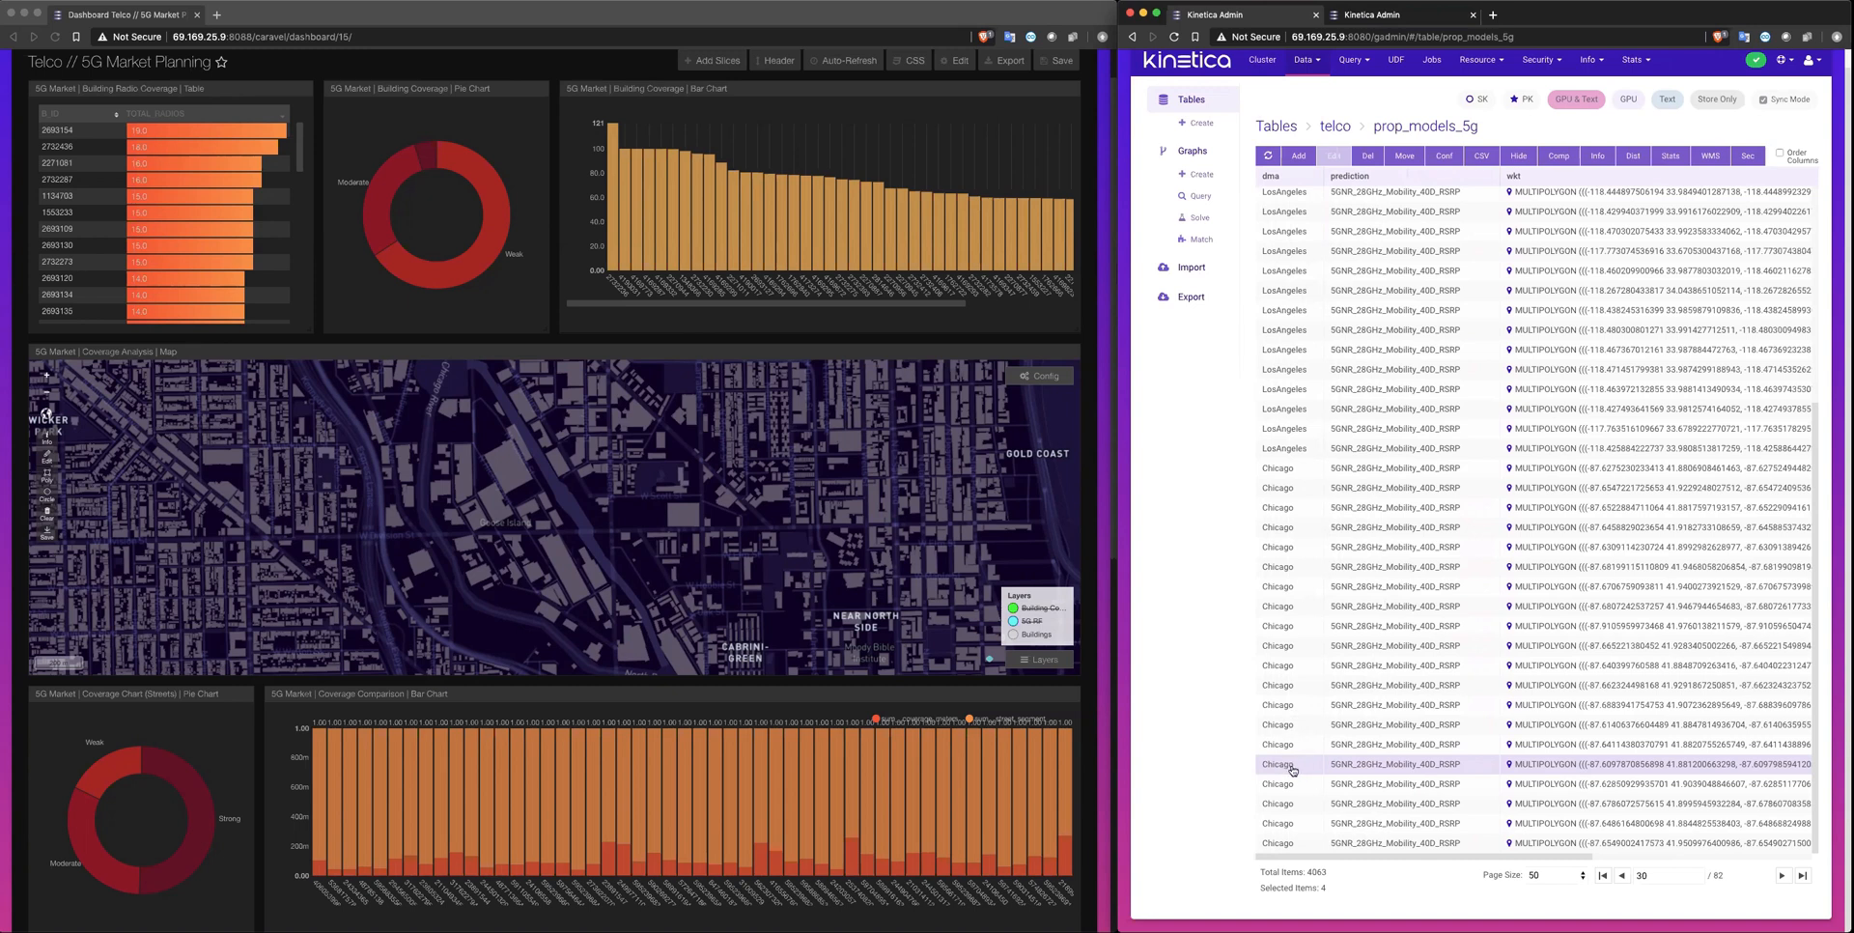
mouse_move(1392, 776)
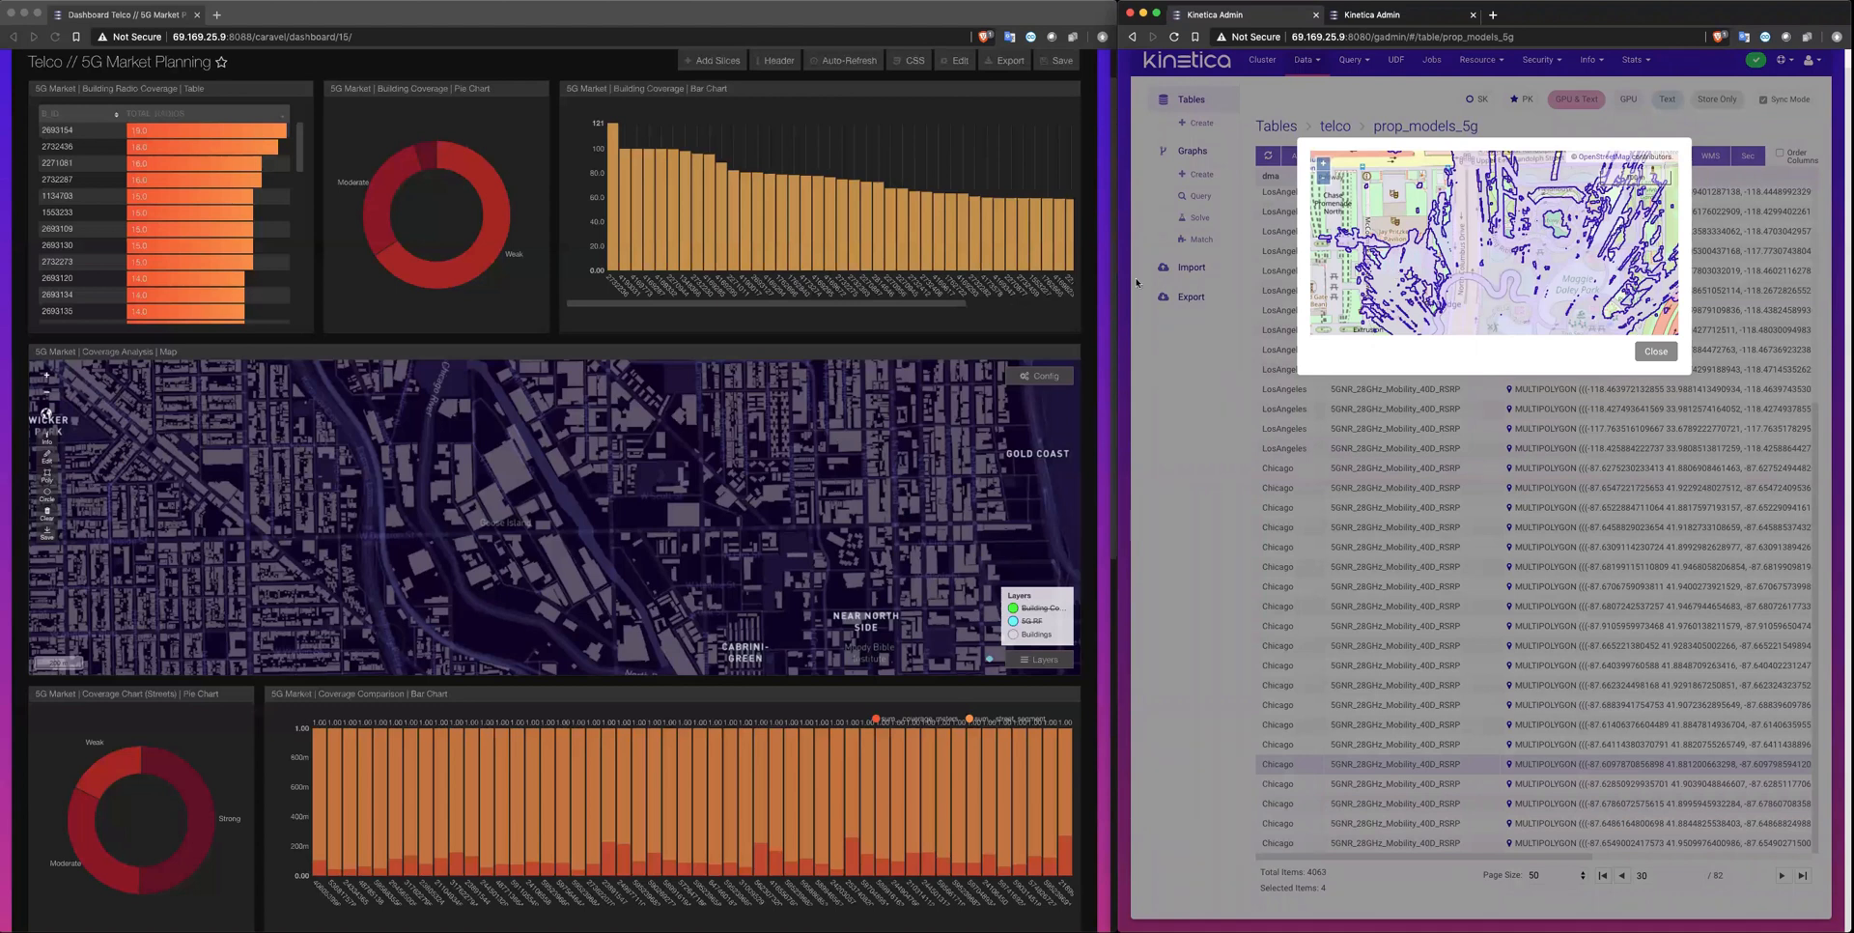
mouse_move(869, 346)
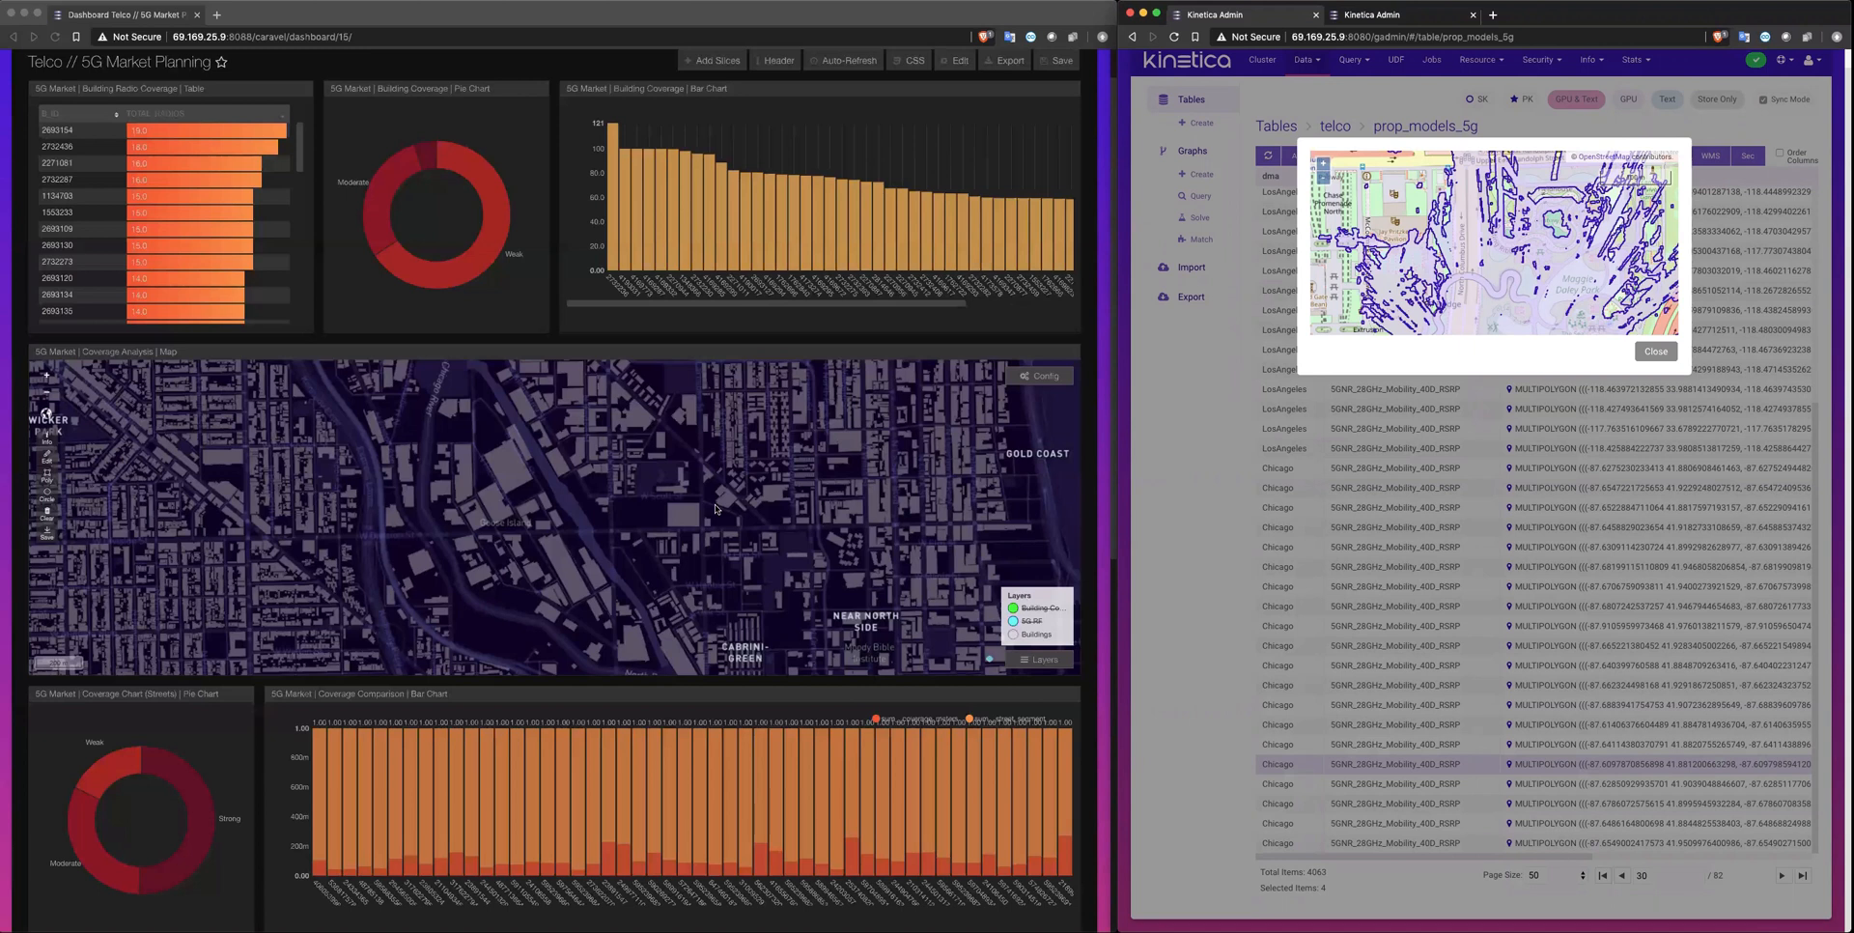
mouse_move(781, 515)
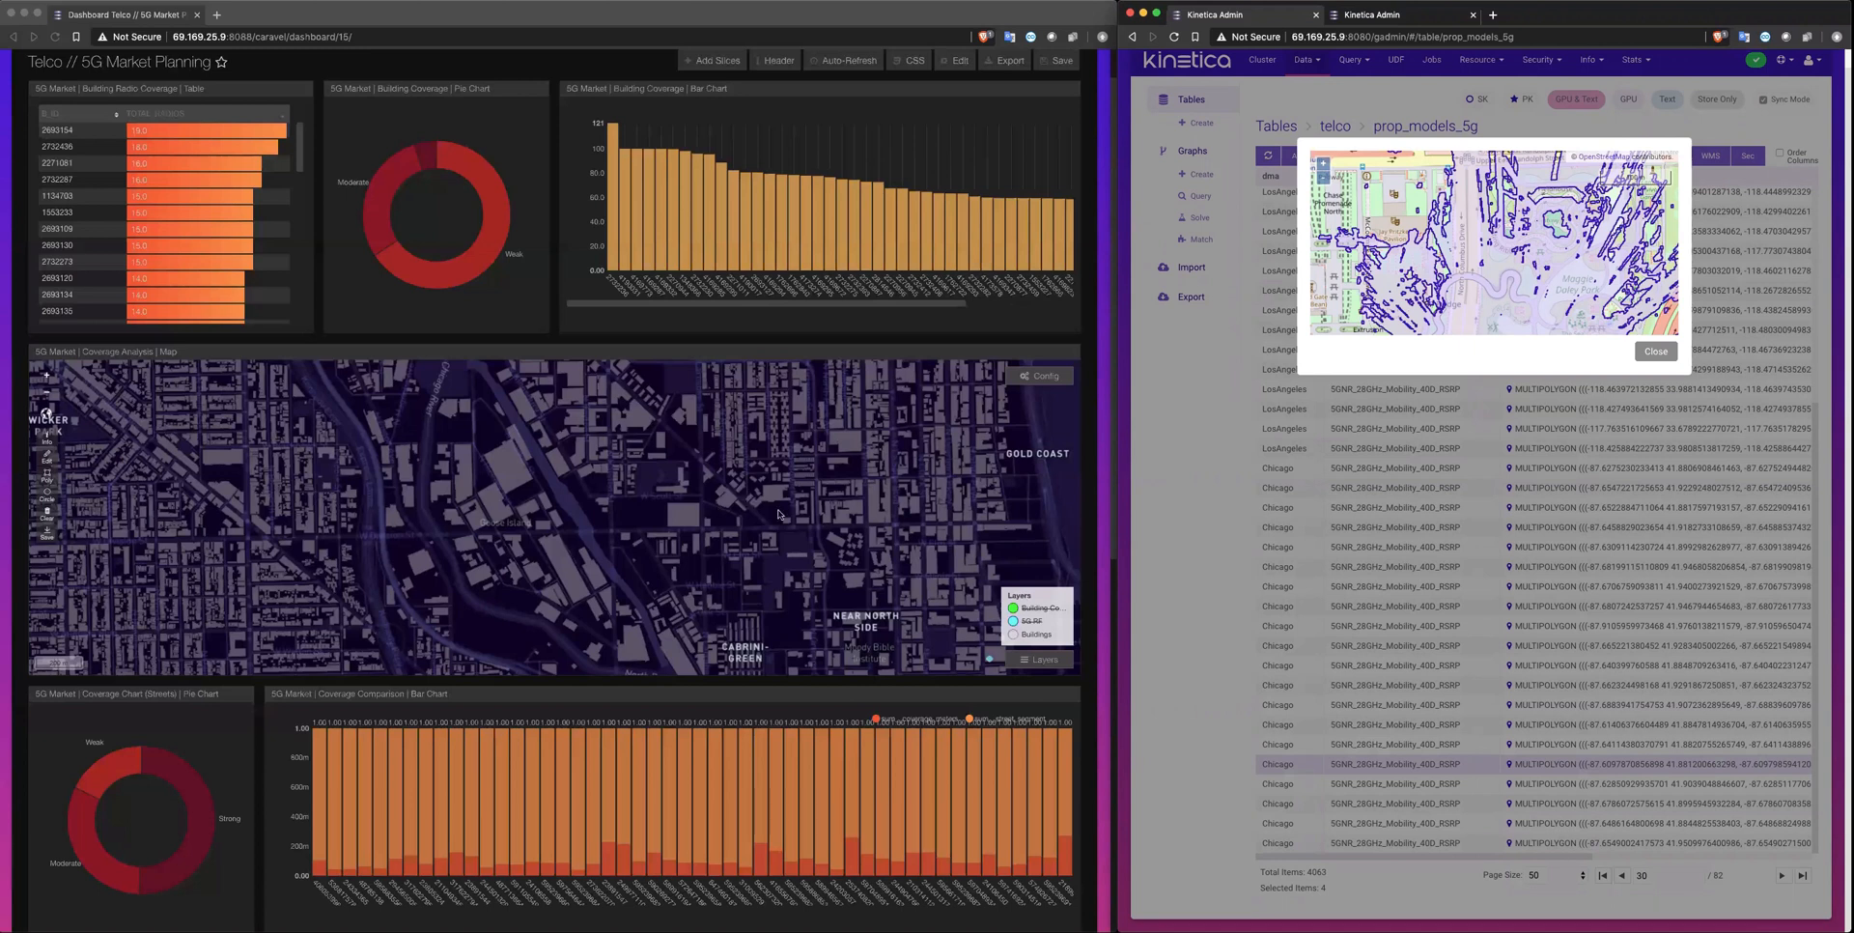
mouse_move(769, 492)
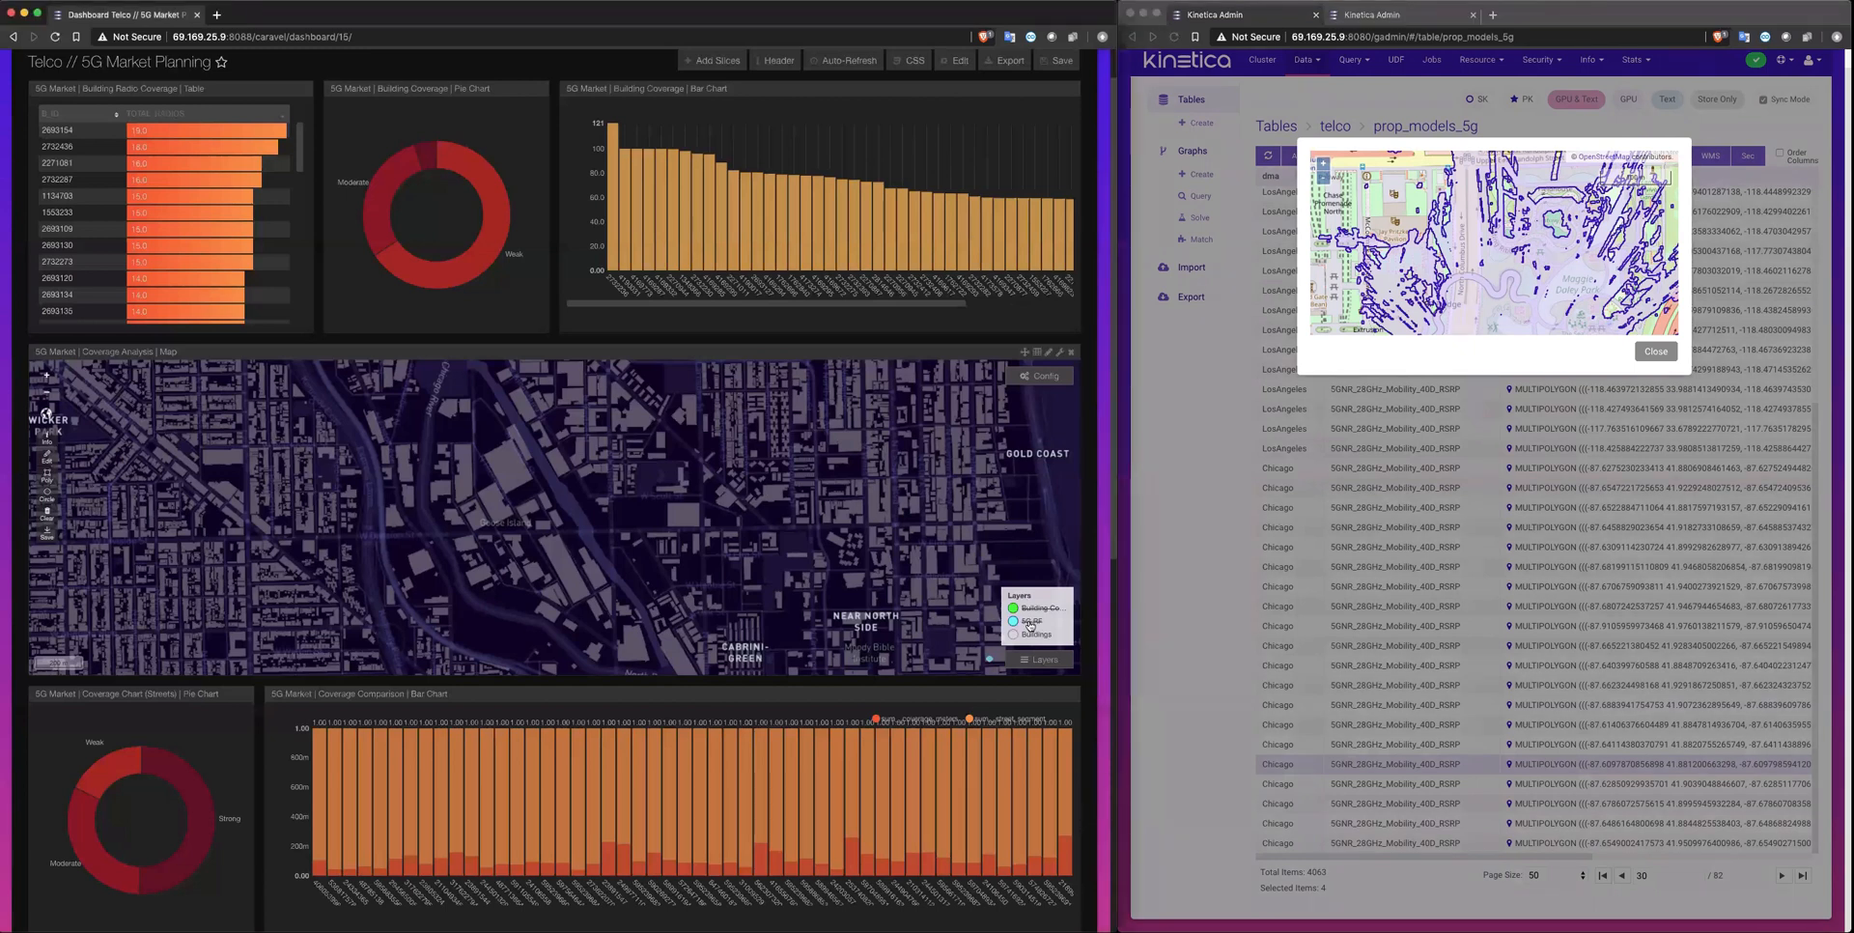
Step: Turn on the 5G RF coverage layer over Chicago buildings and run the overlay SQL script
left_click(1013, 621)
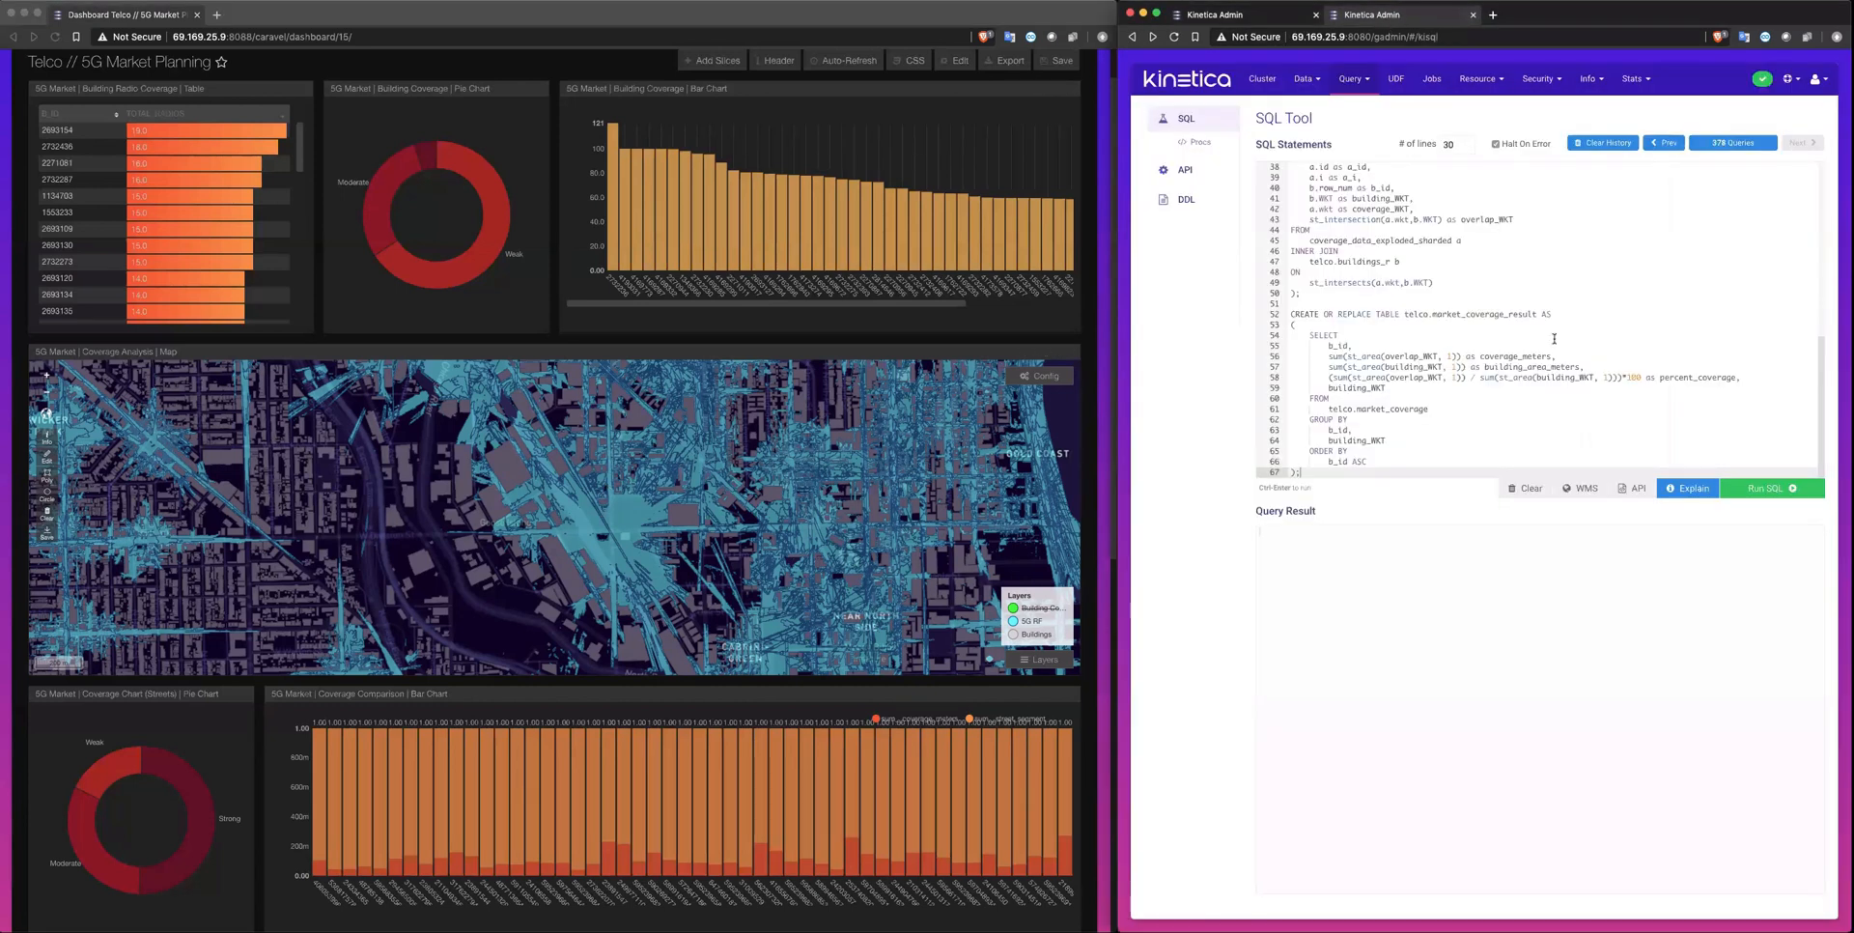
left_click(1770, 486)
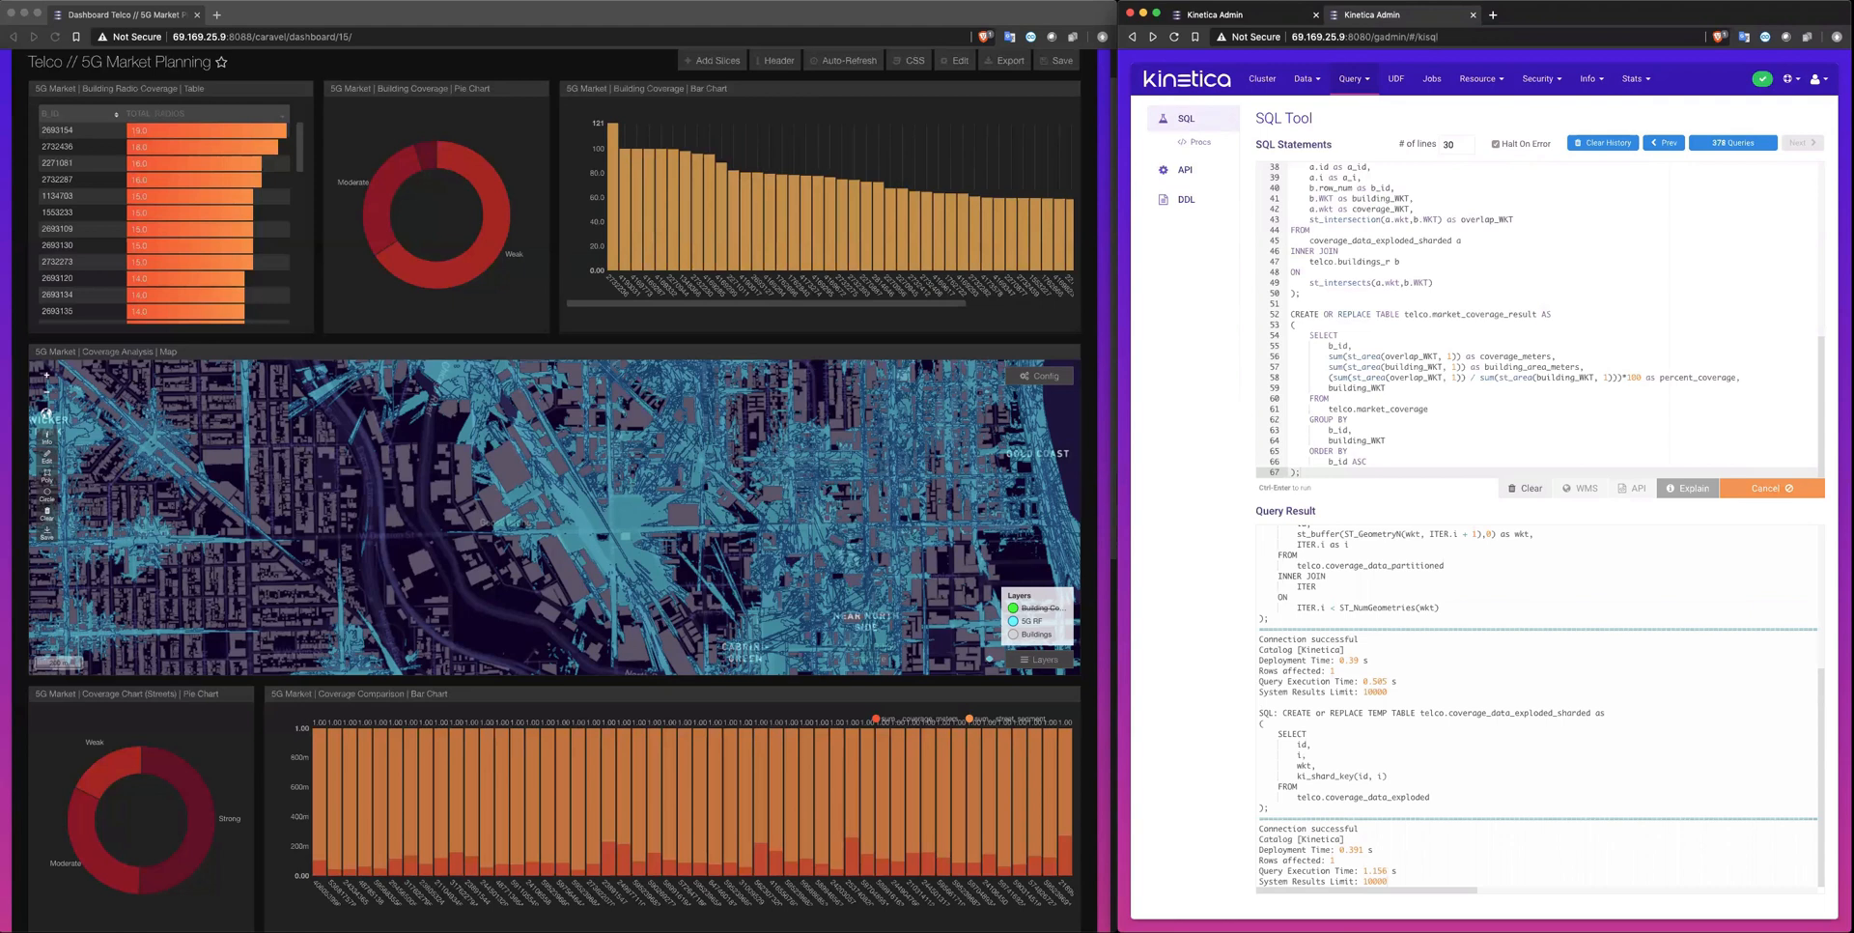
Step: Scroll the SQL Tool output until telco.market_coverage_result reports EXECUTION FINISHED
scroll("down", 3)
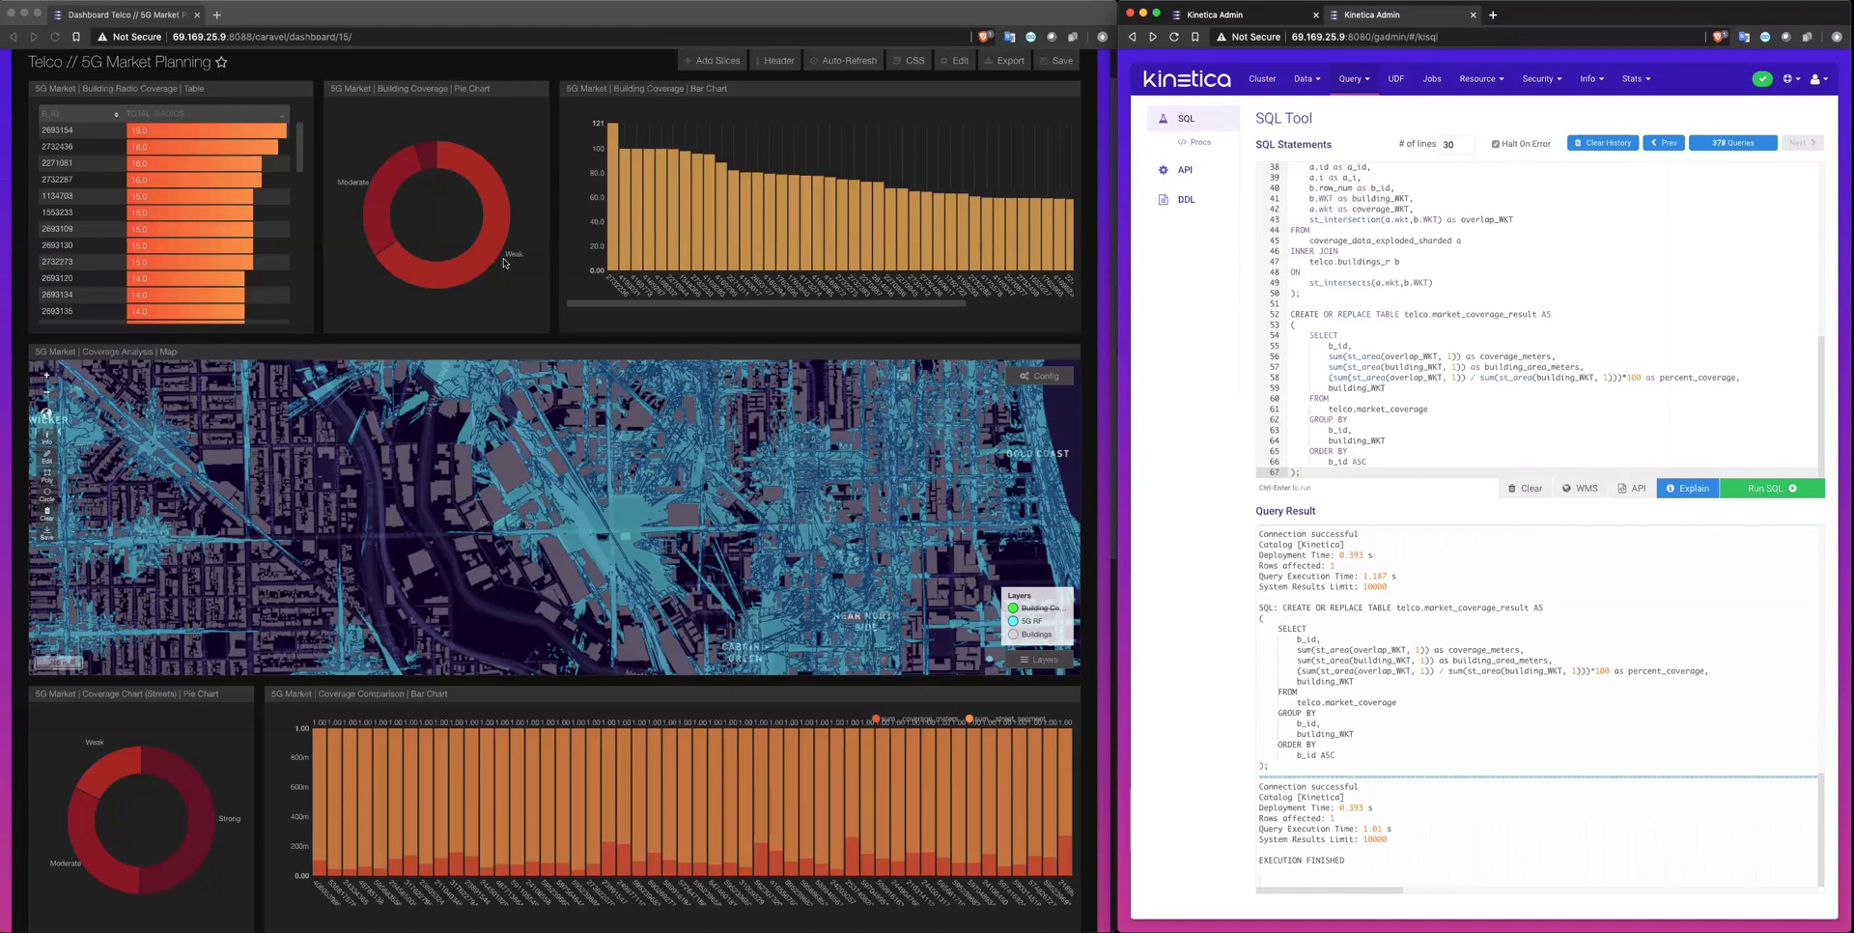
mouse_move(616, 541)
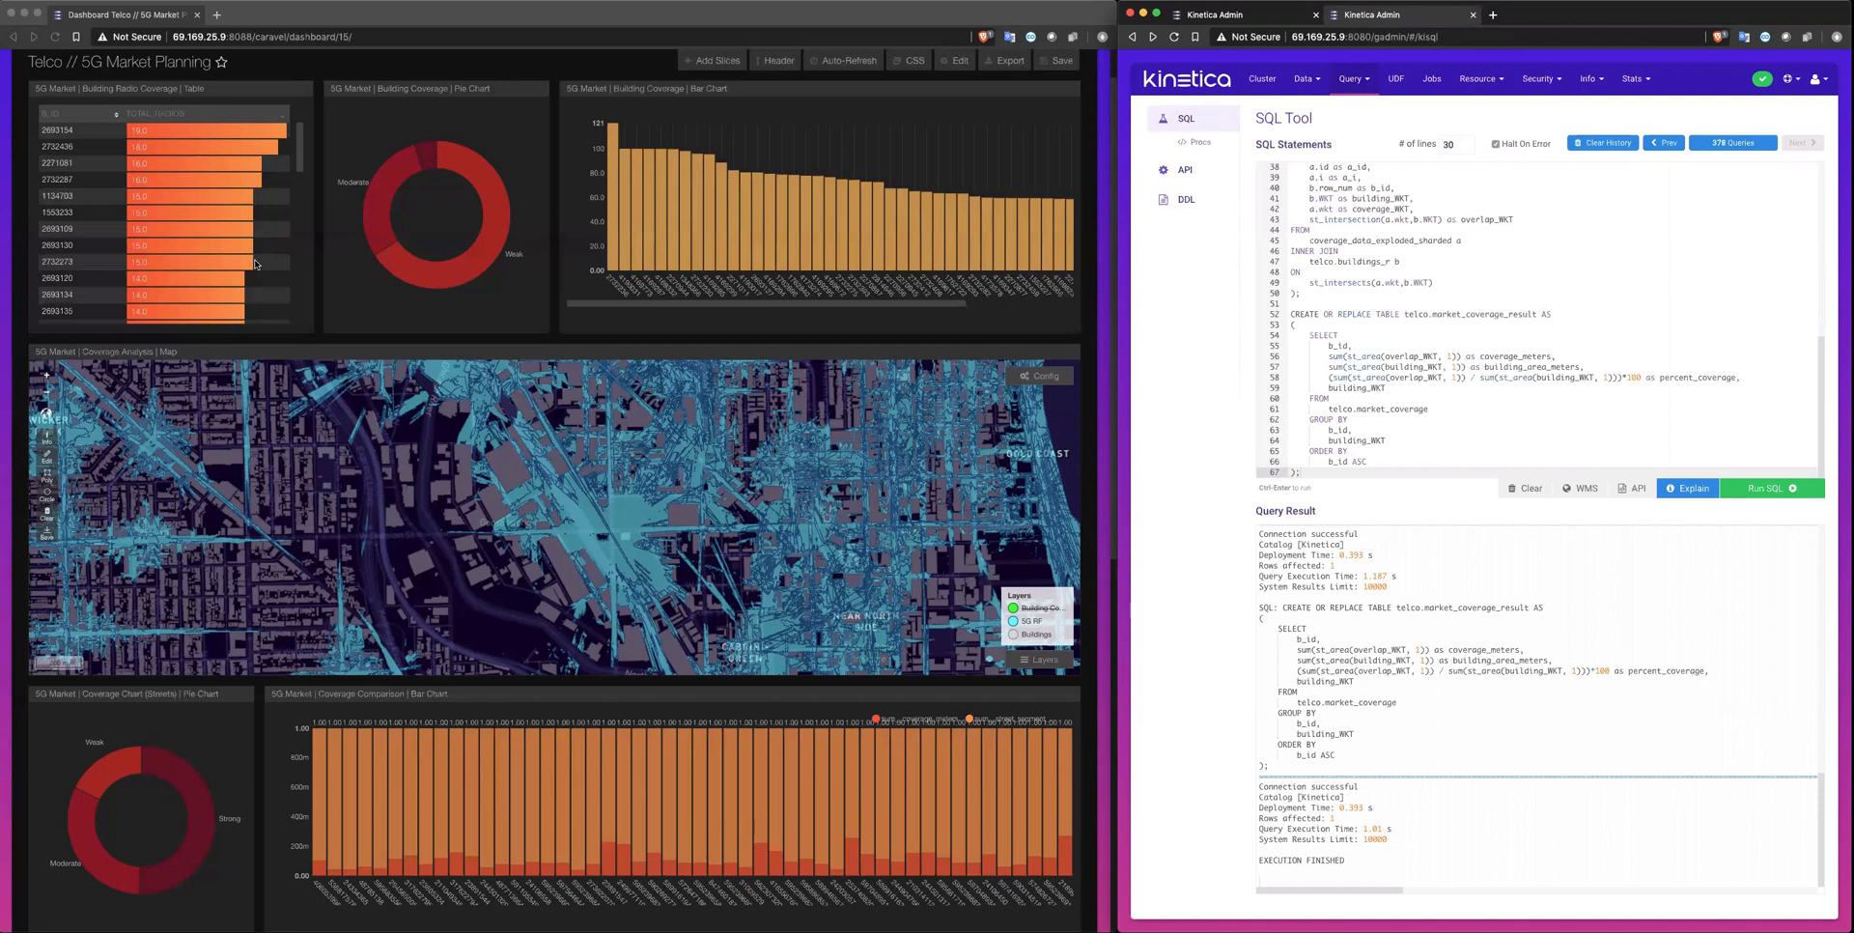
mouse_move(759, 284)
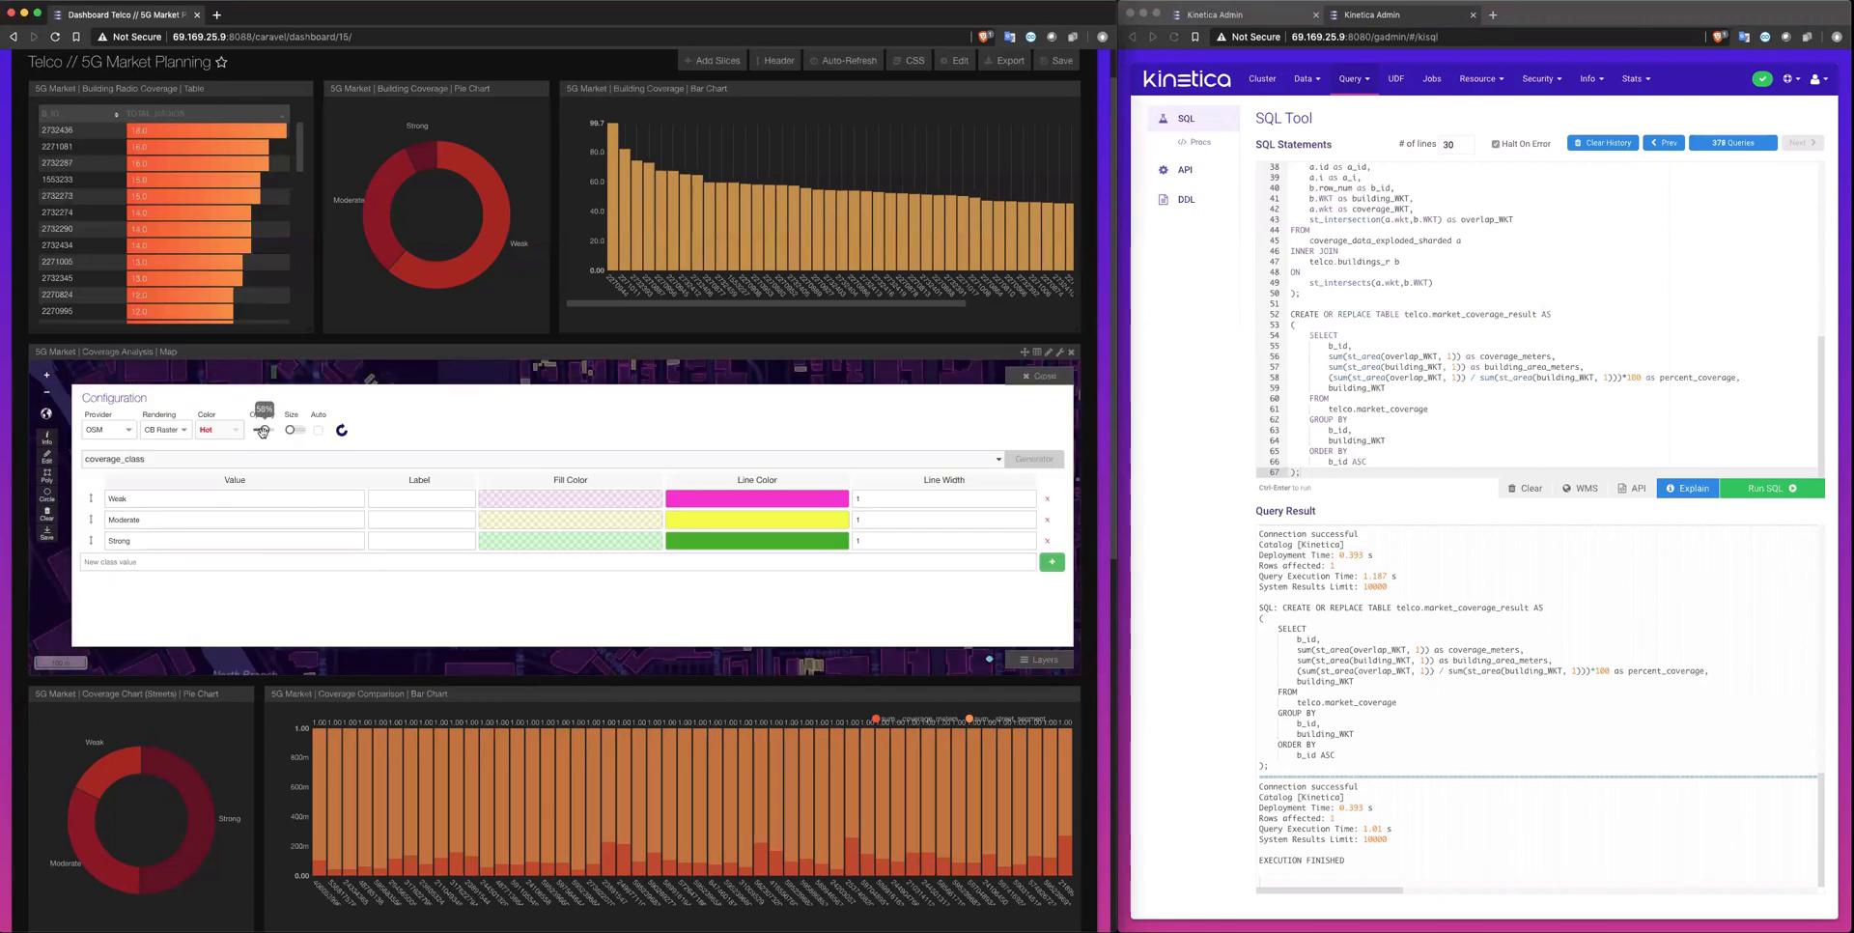
Step: Apply coverage_class colours to buildings: Weak magenta, Moderate yellow, Strong green
left_click(1039, 374)
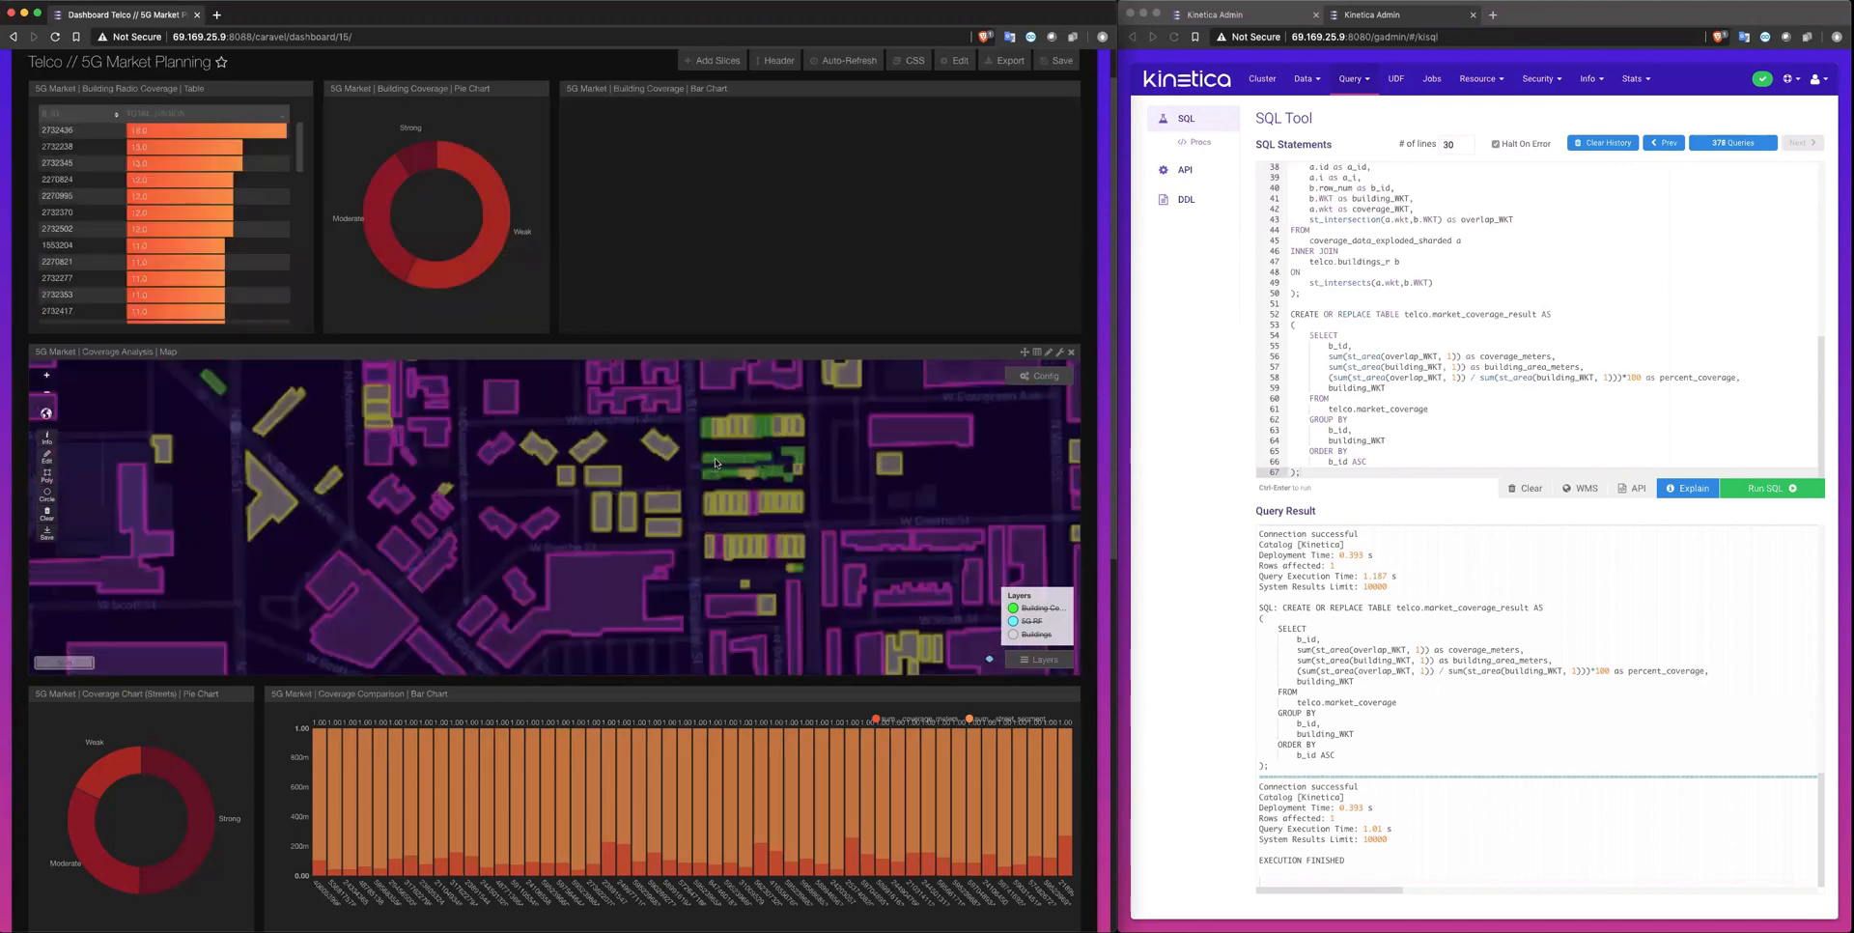
Step: Click the dashboard to refresh the building coverage table, pie chart and bar chart
left_click(751, 471)
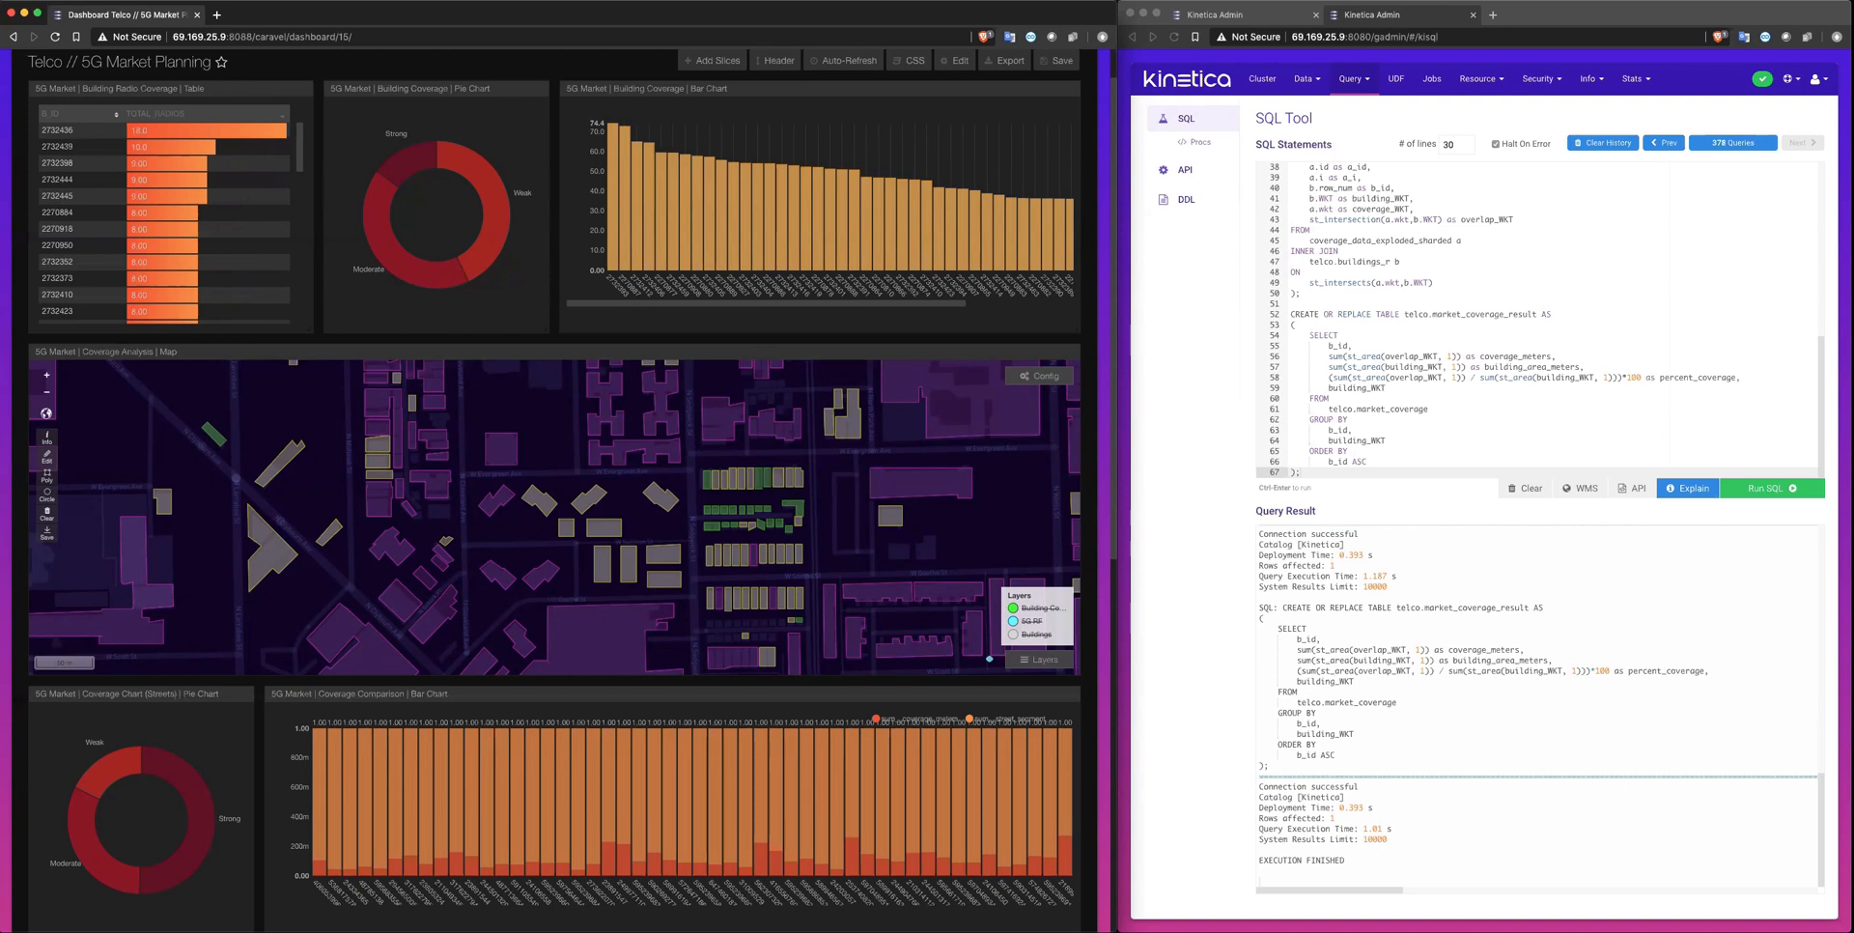
mouse_move(1106, 612)
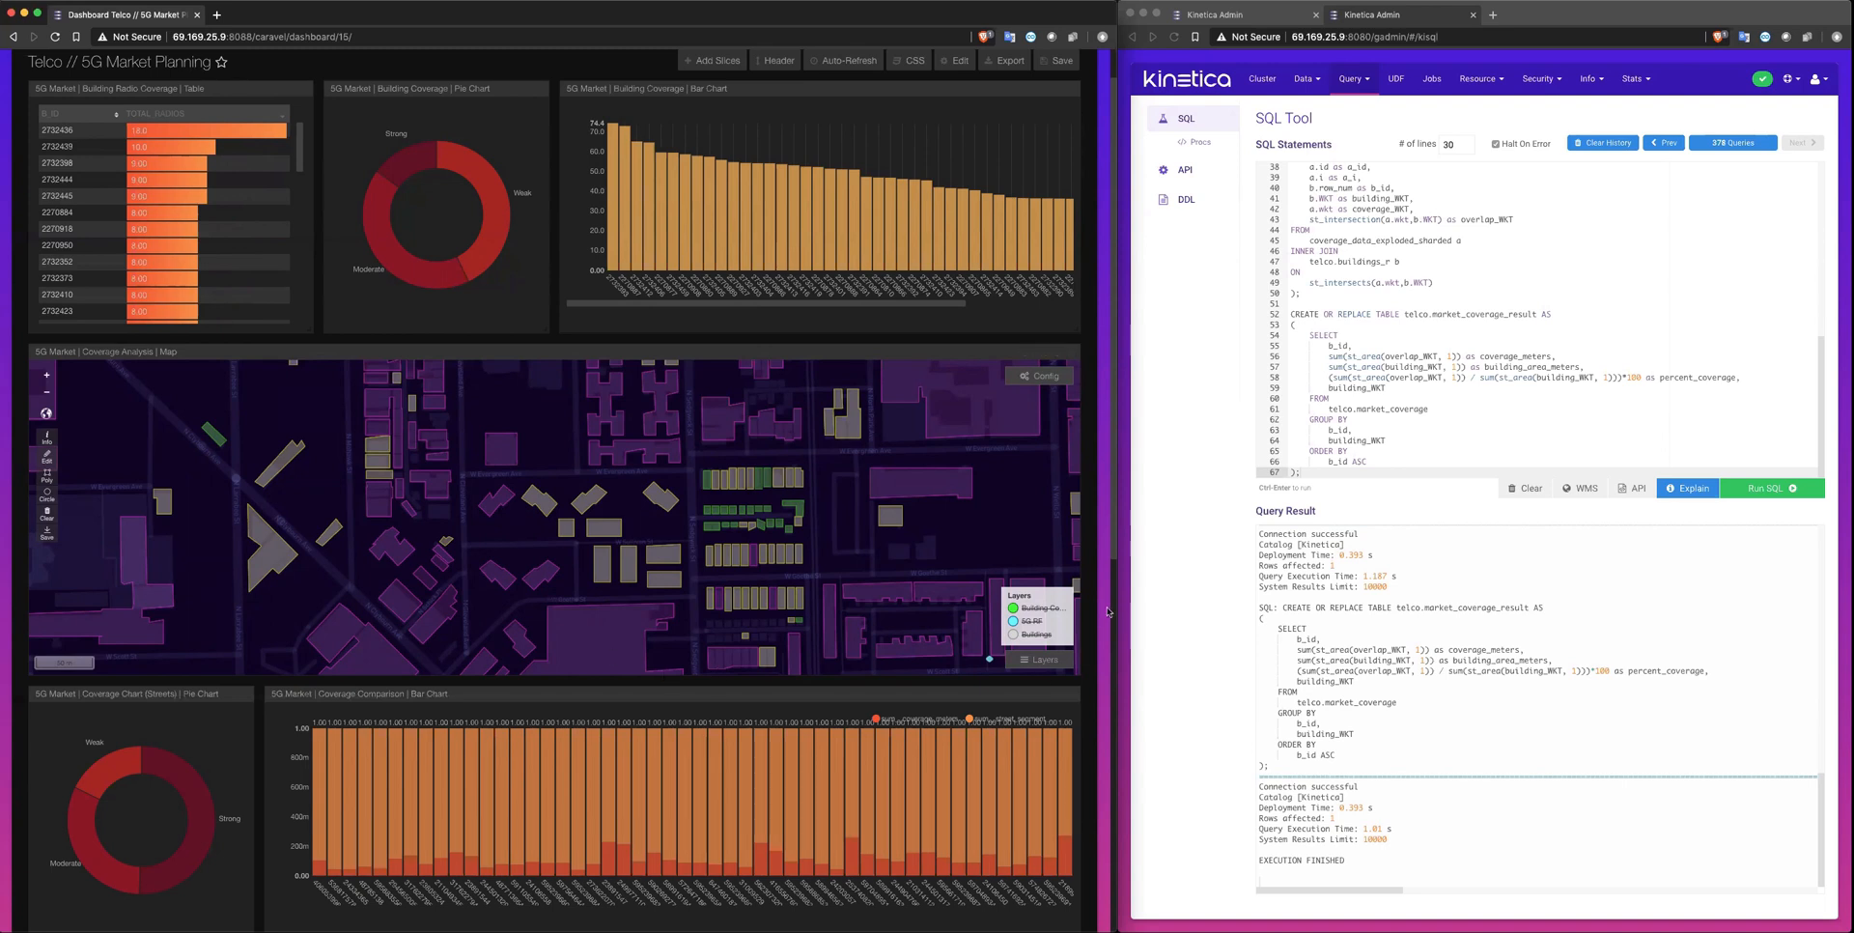
Step: Scroll down to the Coverage Analysis Streets and Transportation map slices
scroll("down", 3)
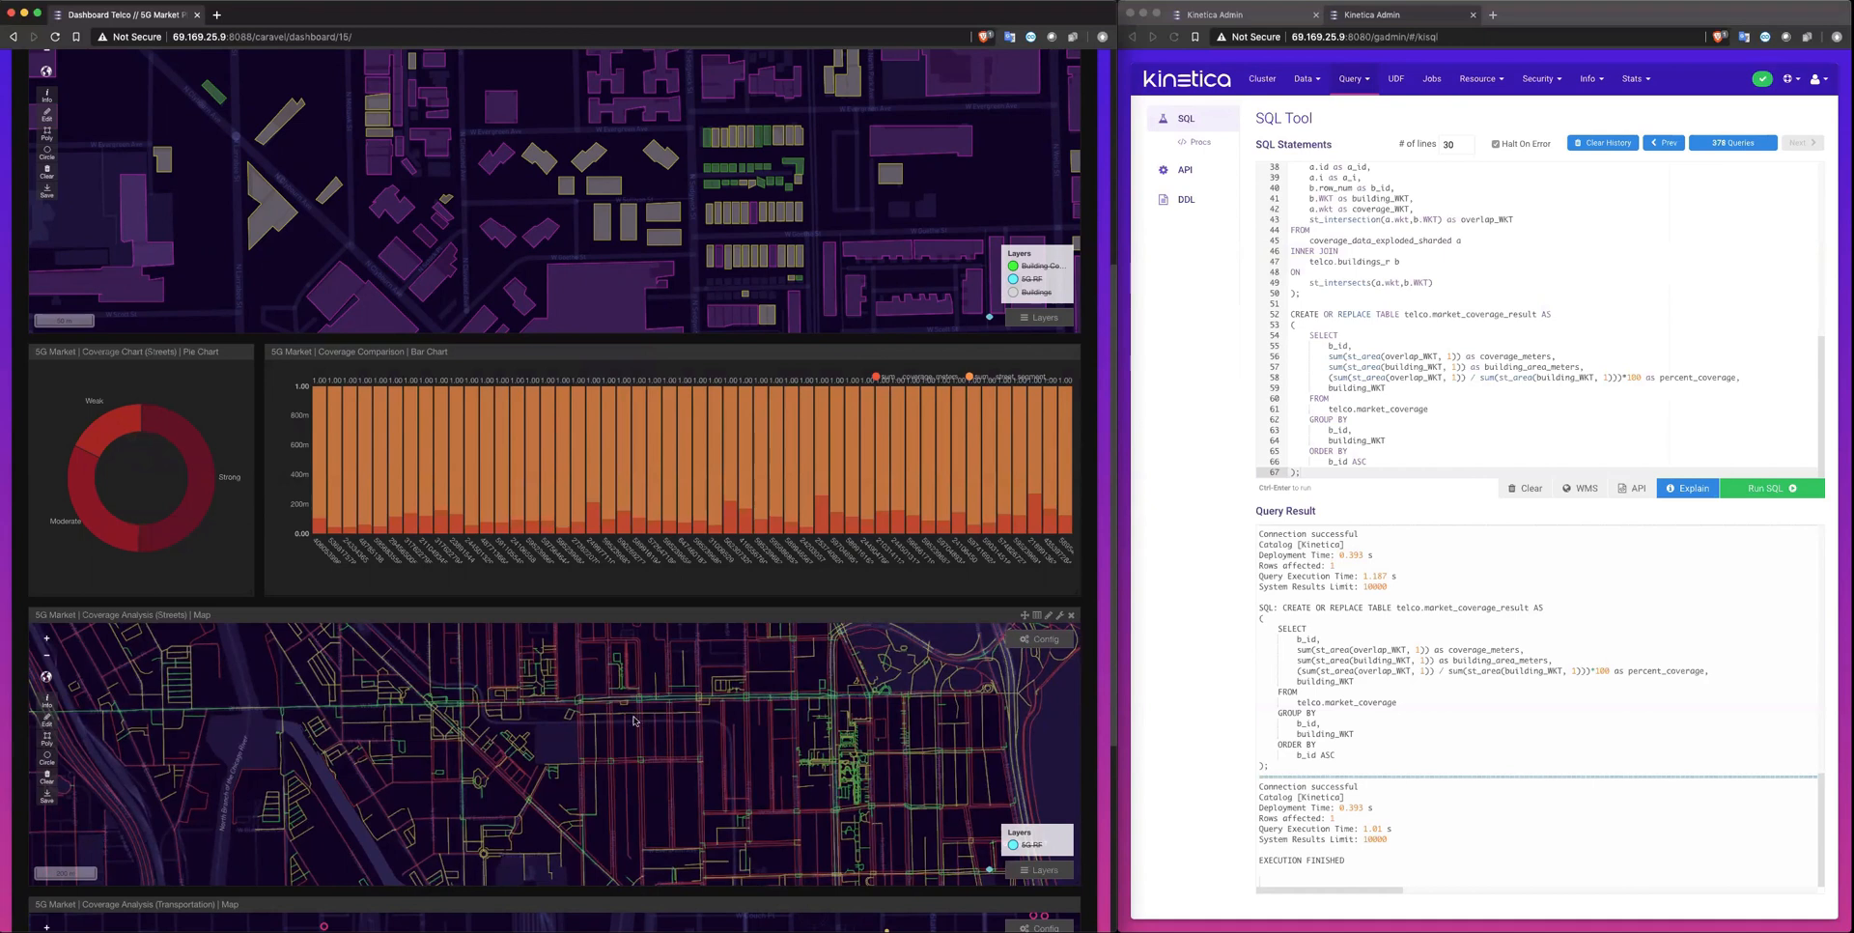
mouse_move(610, 728)
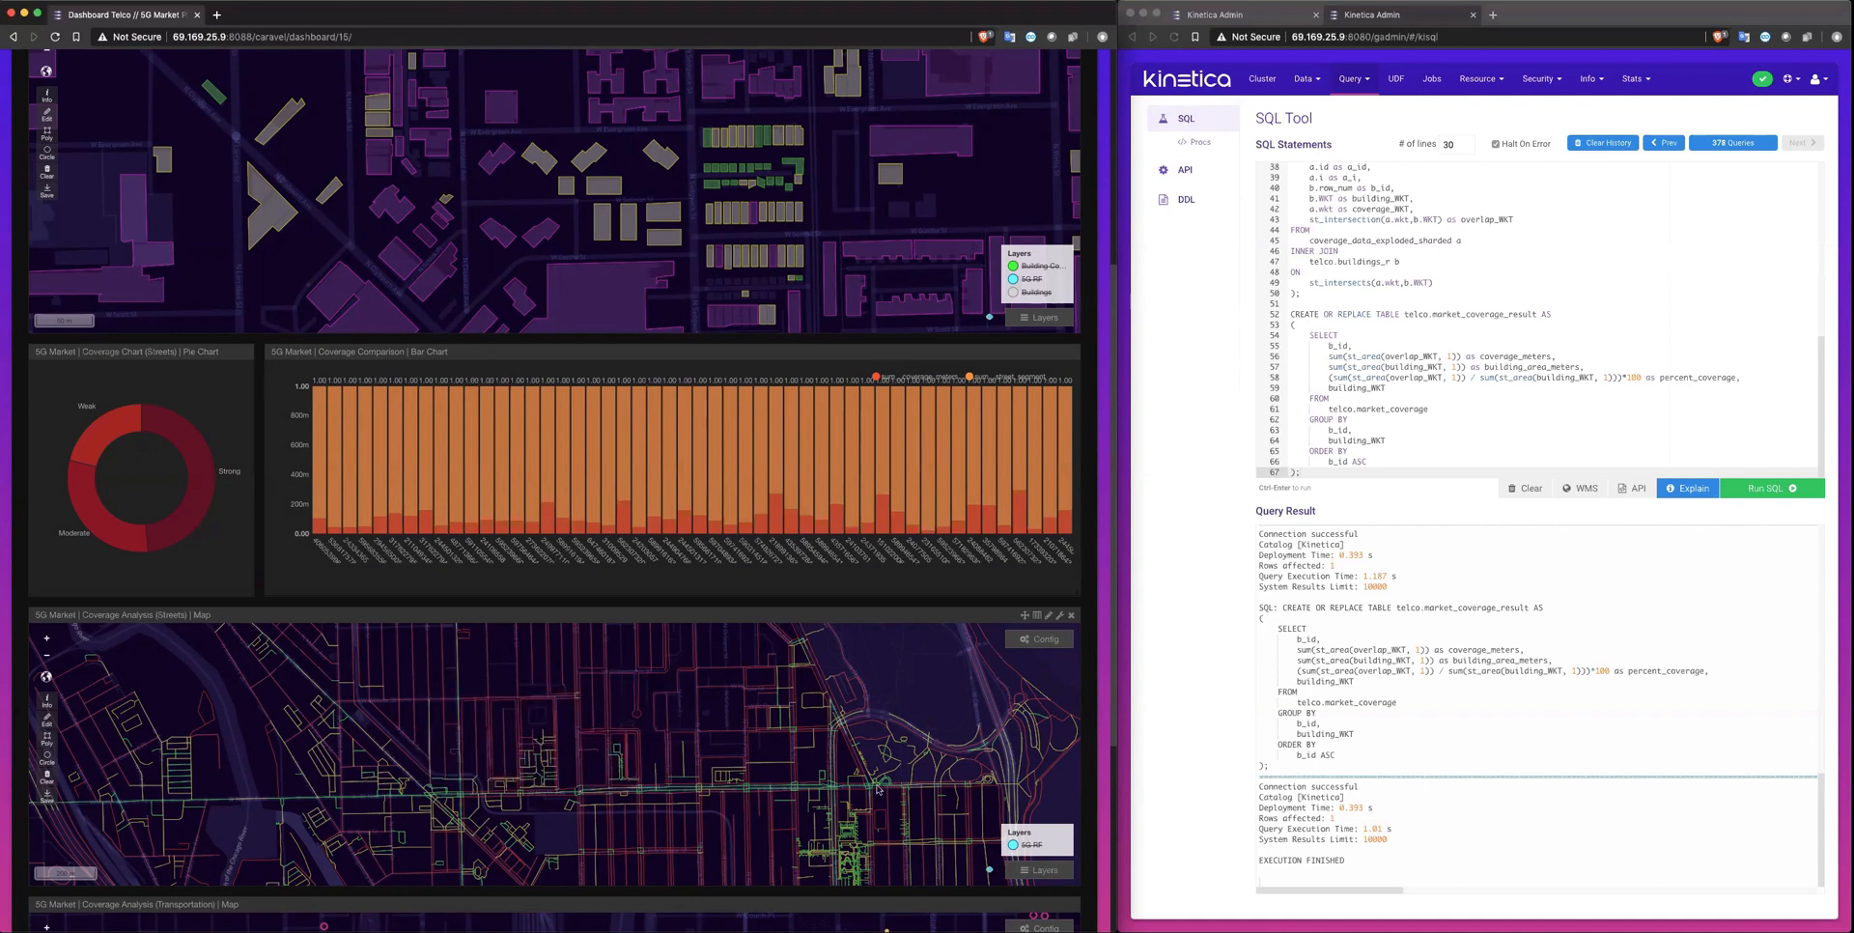
scroll("down", 3)
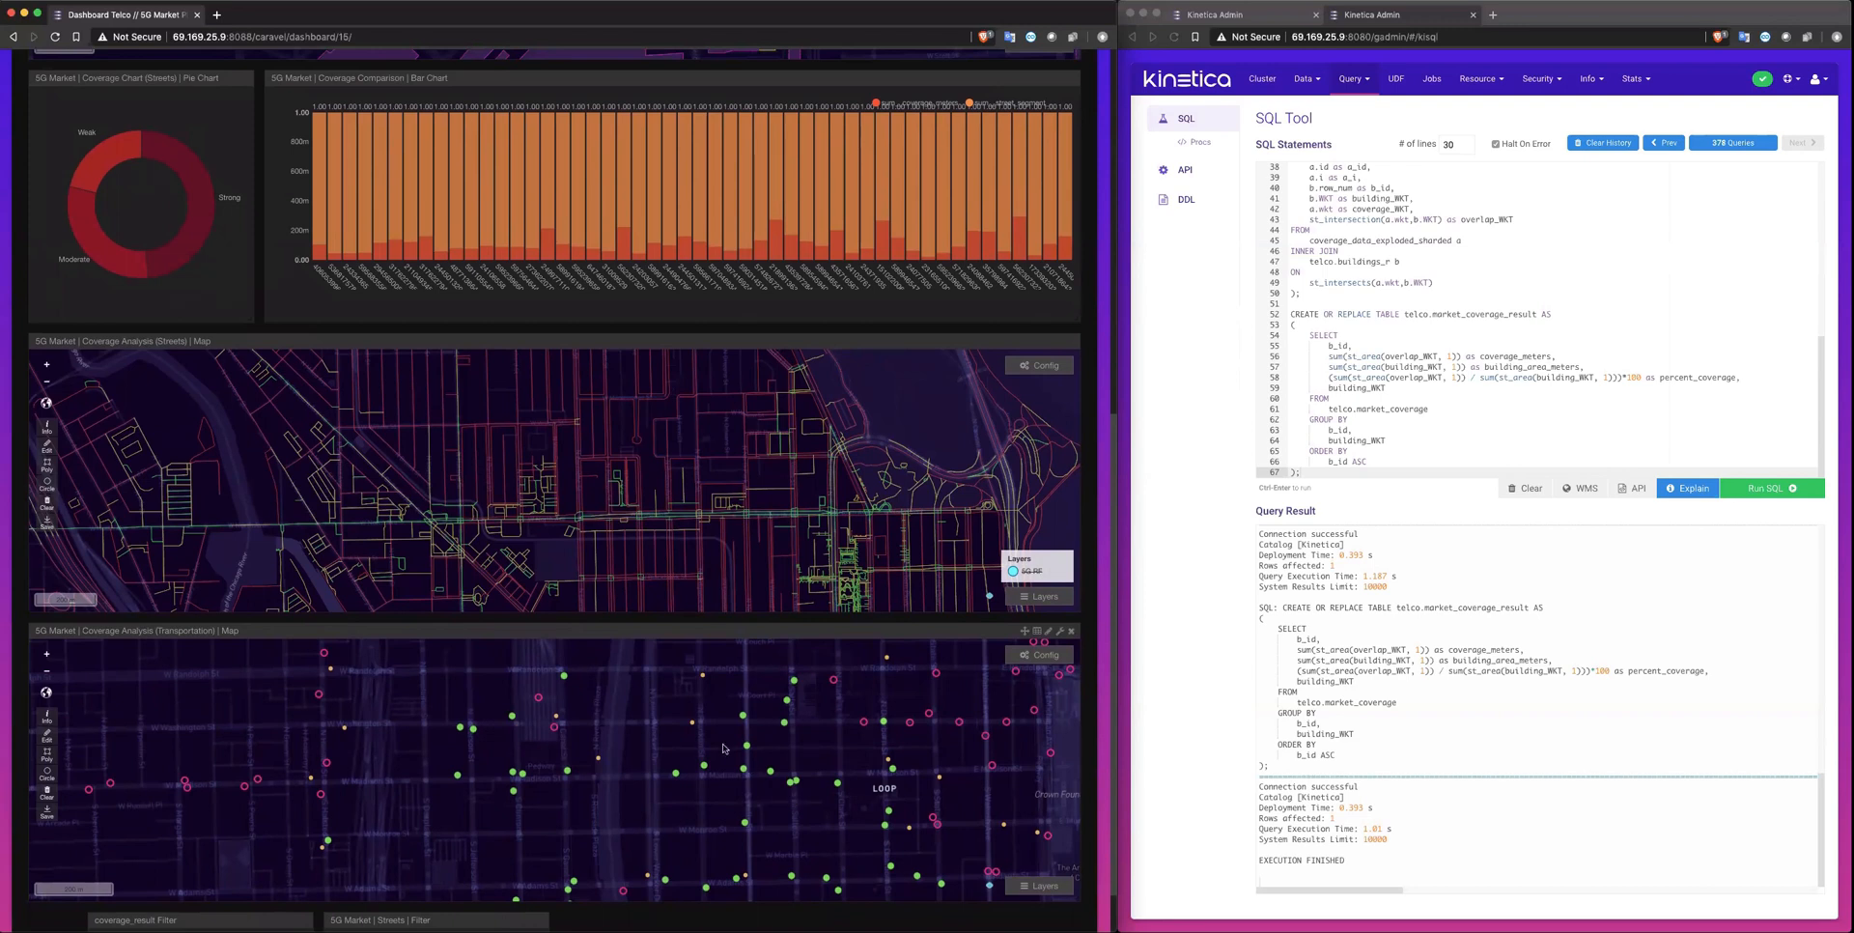
mouse_move(596, 695)
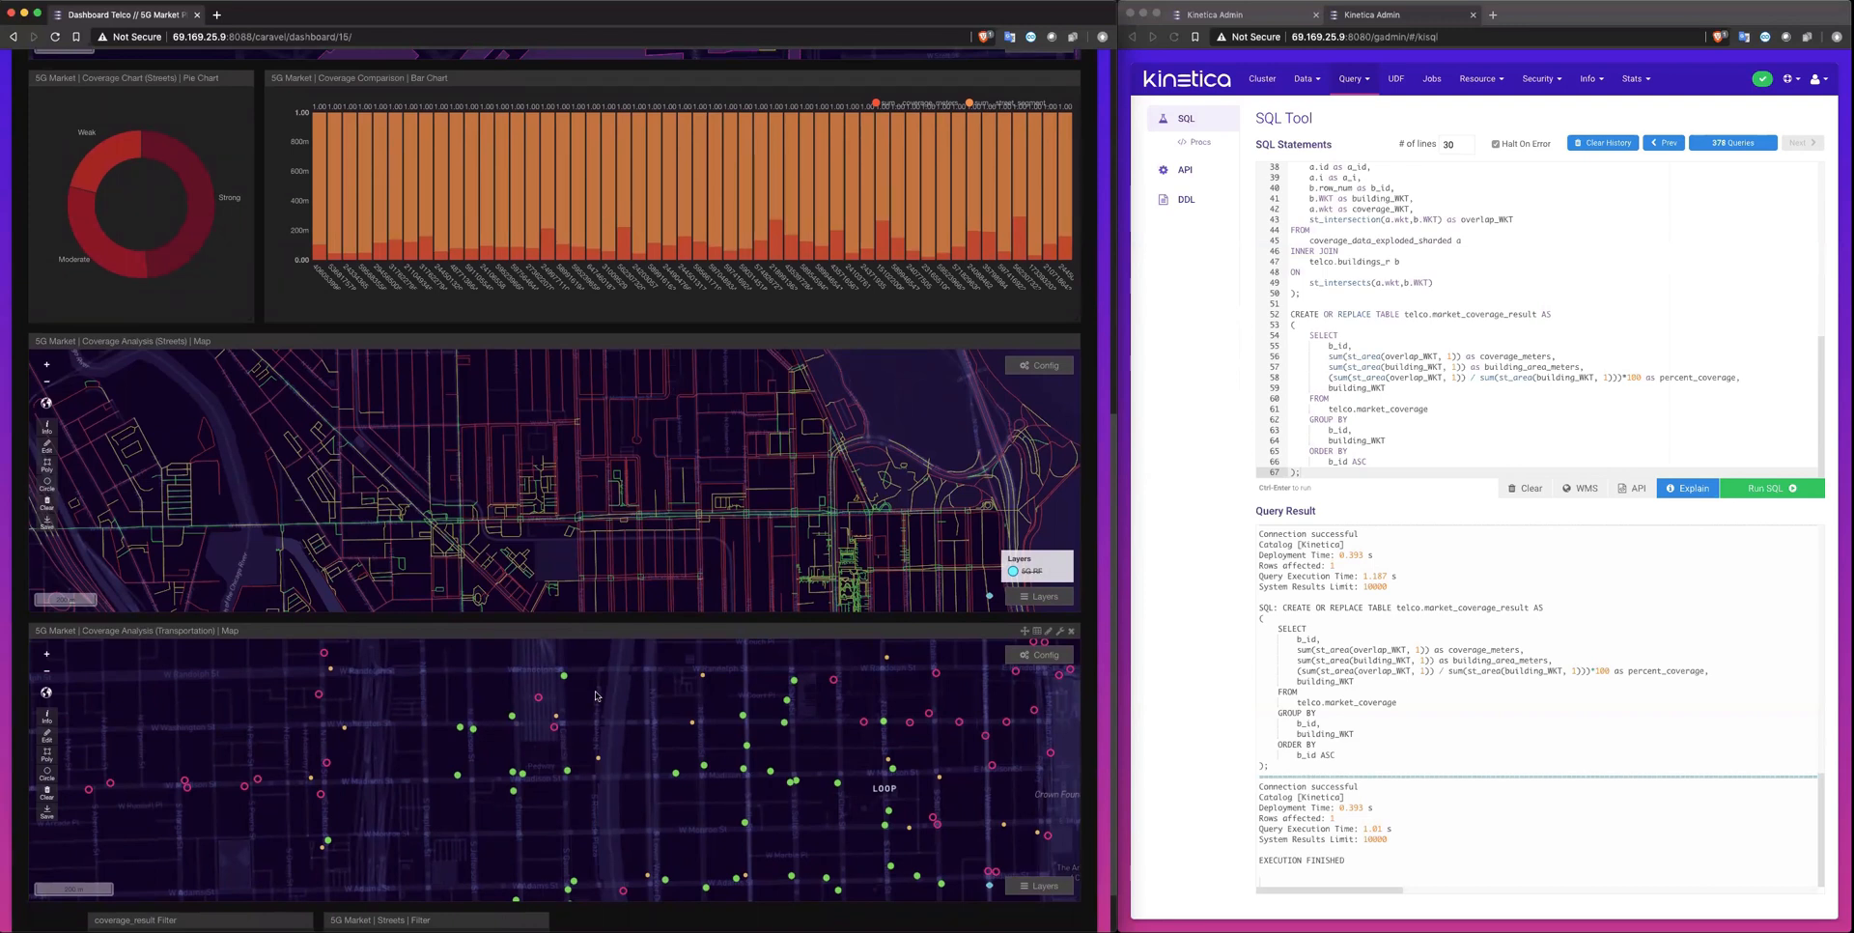